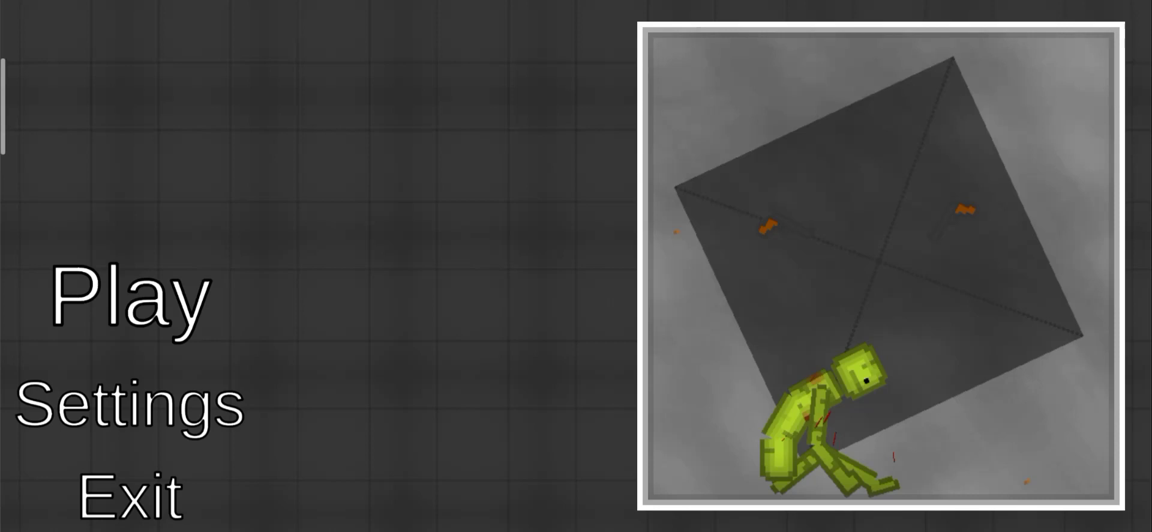
Start Play from the main menu, browse the Choose map screen and load a map.
left_click(128, 298)
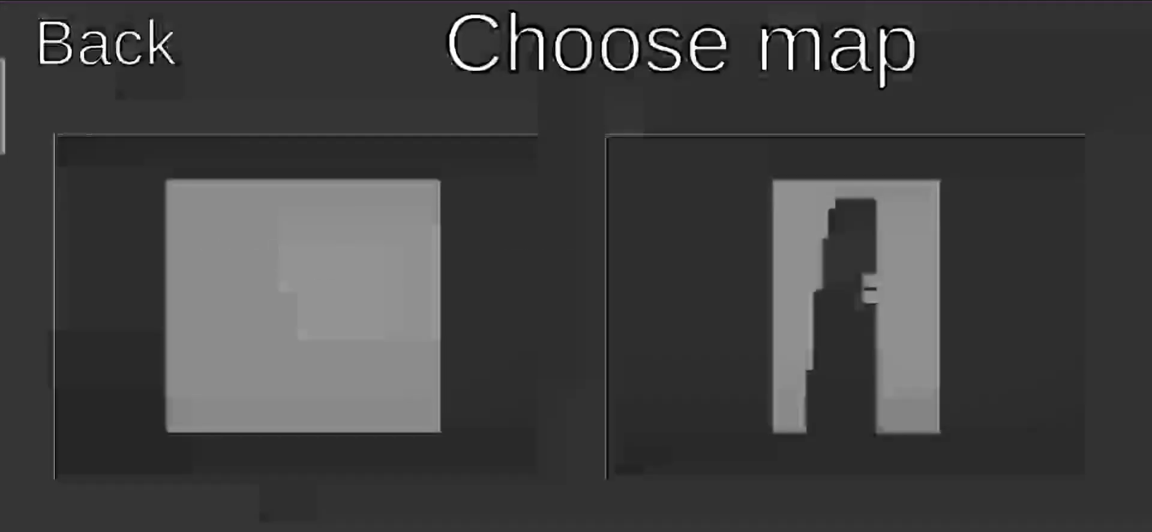
left_click(302, 301)
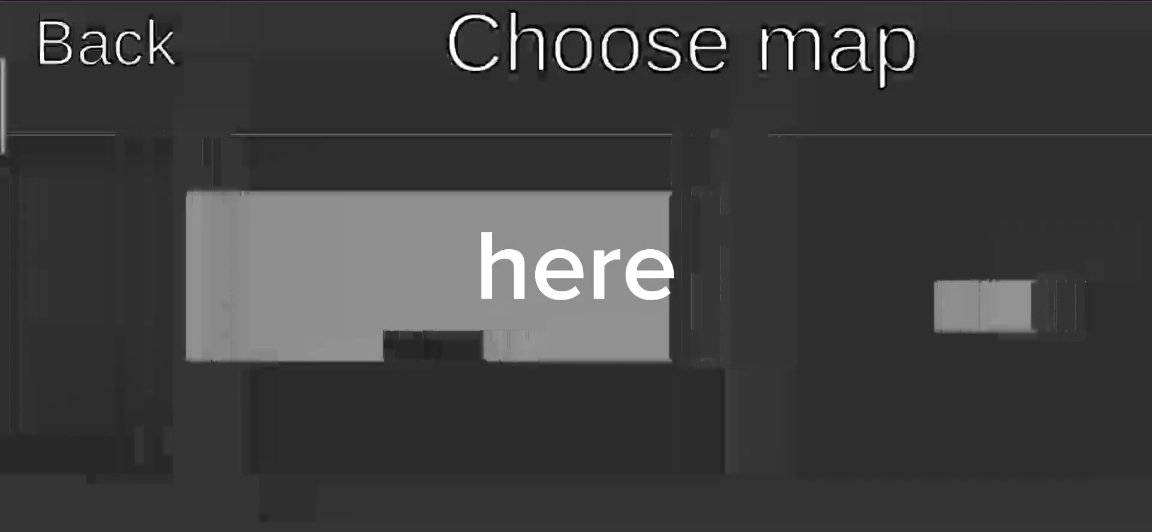
left_click(426, 280)
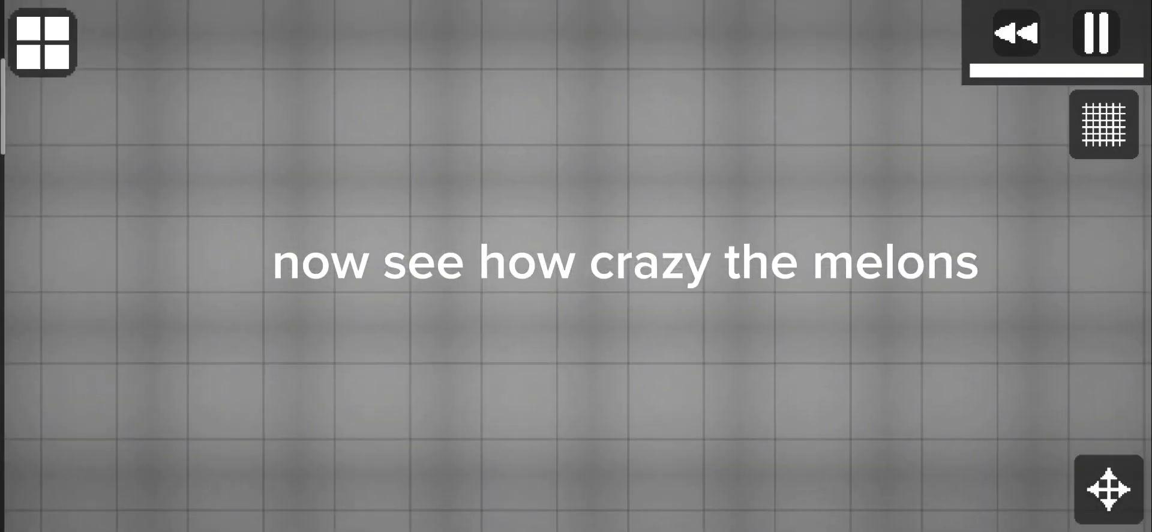
Spawn a melon, switch to weapons for a flail, batter the melon, then clear everything.
left_click(42, 42)
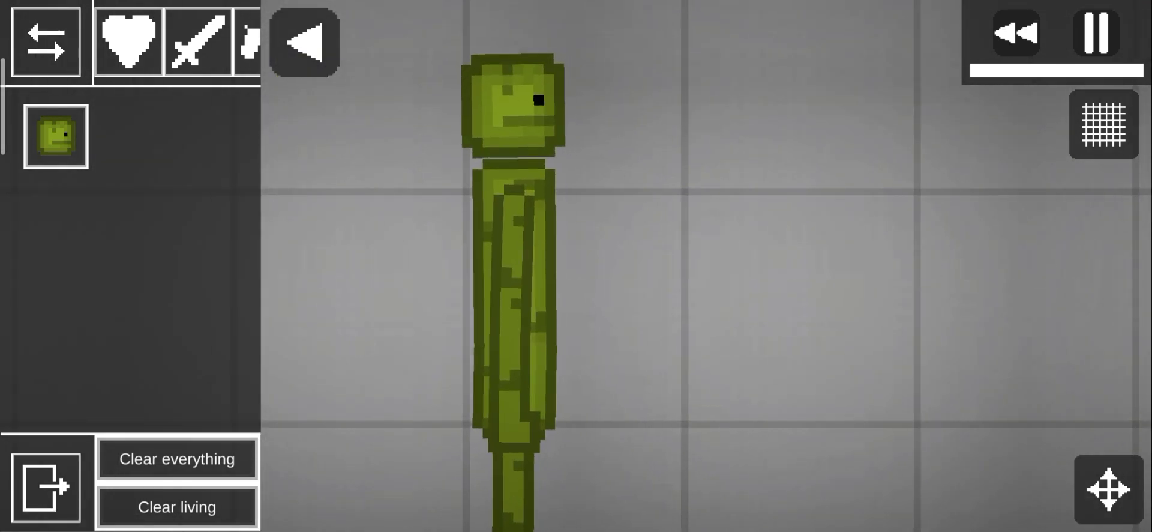
left_click(198, 42)
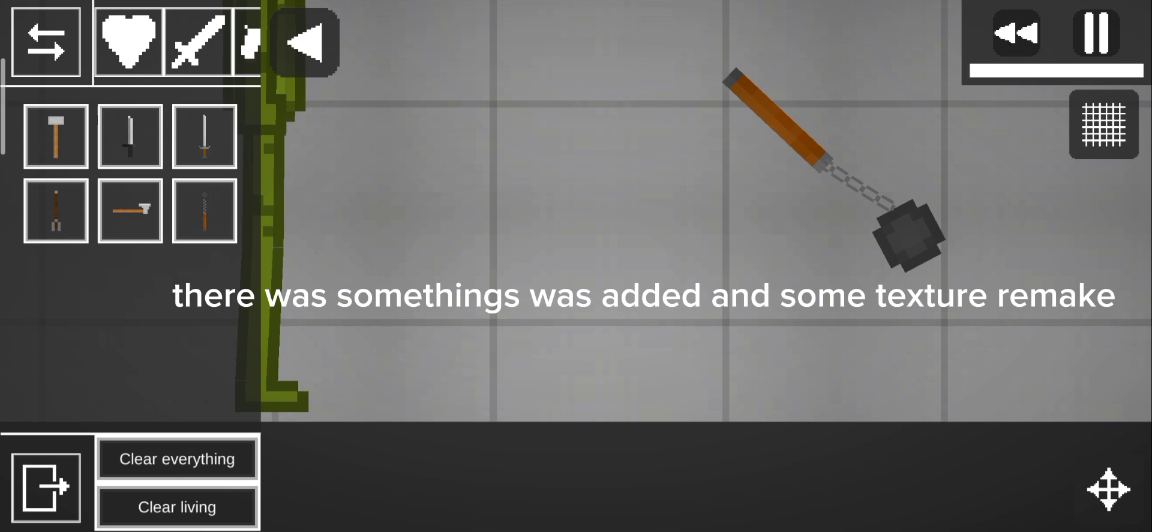
left_click(42, 41)
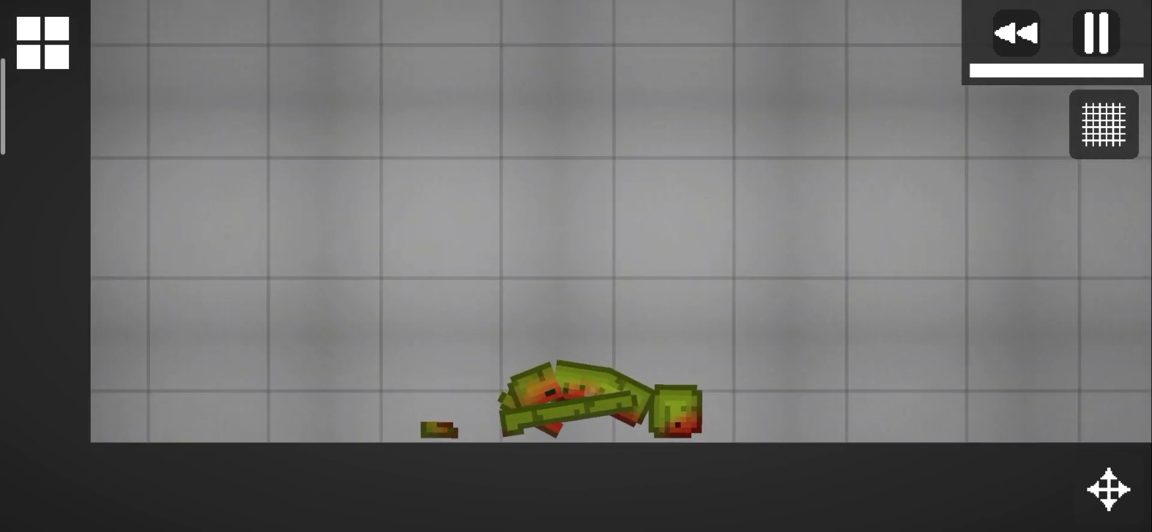
left_click(43, 42)
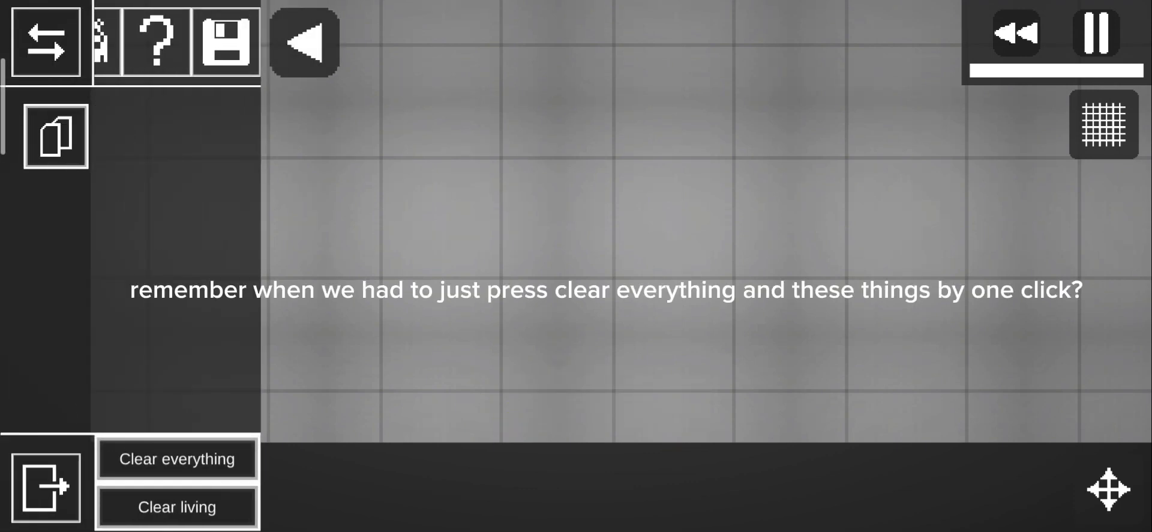
Switch to the miscellaneous items category and long-press a wreckage piece for its action menu.
left_click(54, 135)
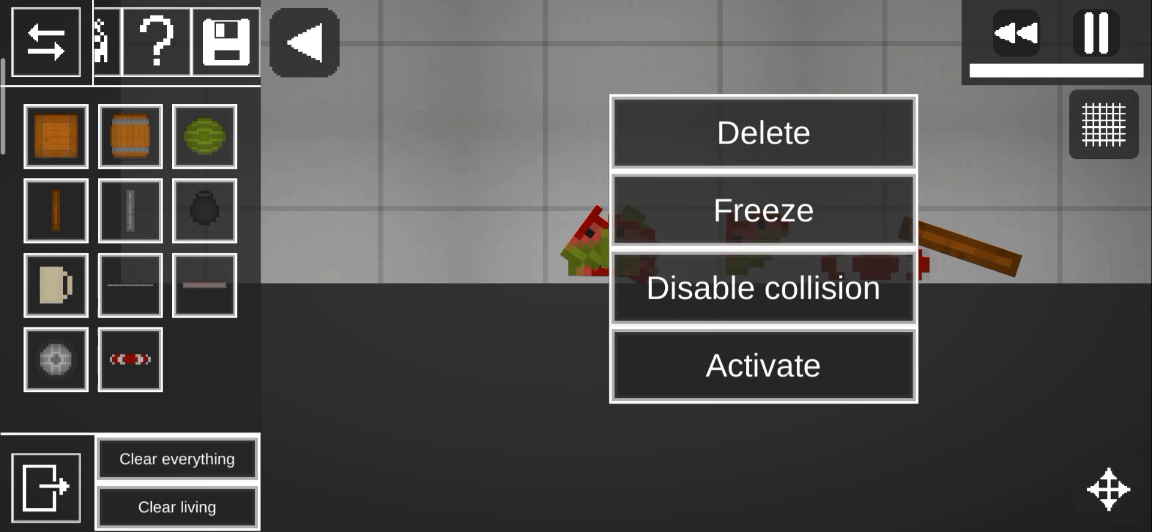
Delete the wreckage and spawn the drum-magazine machine gun from the firearms category.
left_click(762, 365)
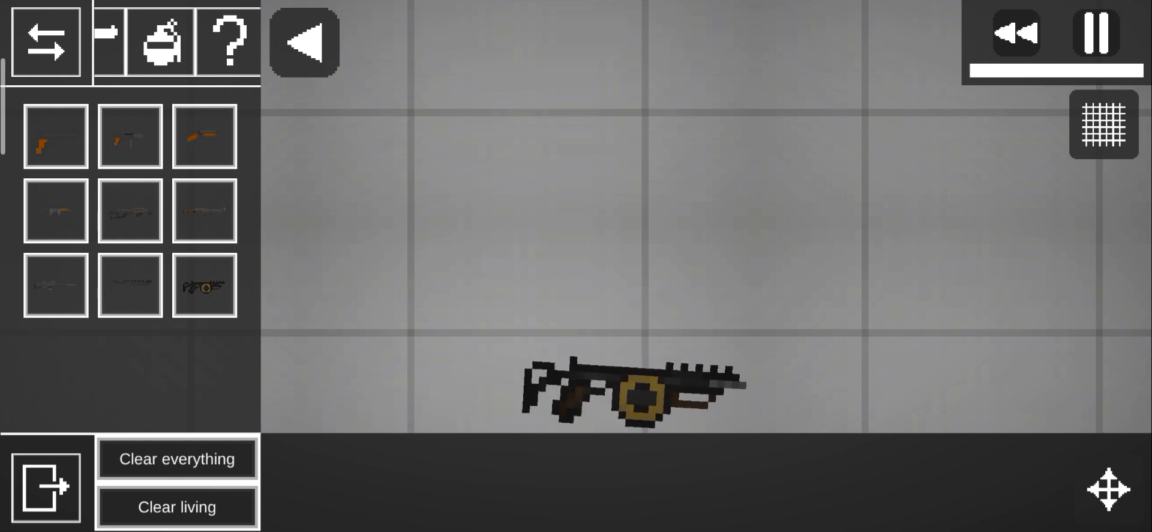
Zoom out to the gun, then spawn a long sword with a wrapped grip onto the floor.
left_click(176, 459)
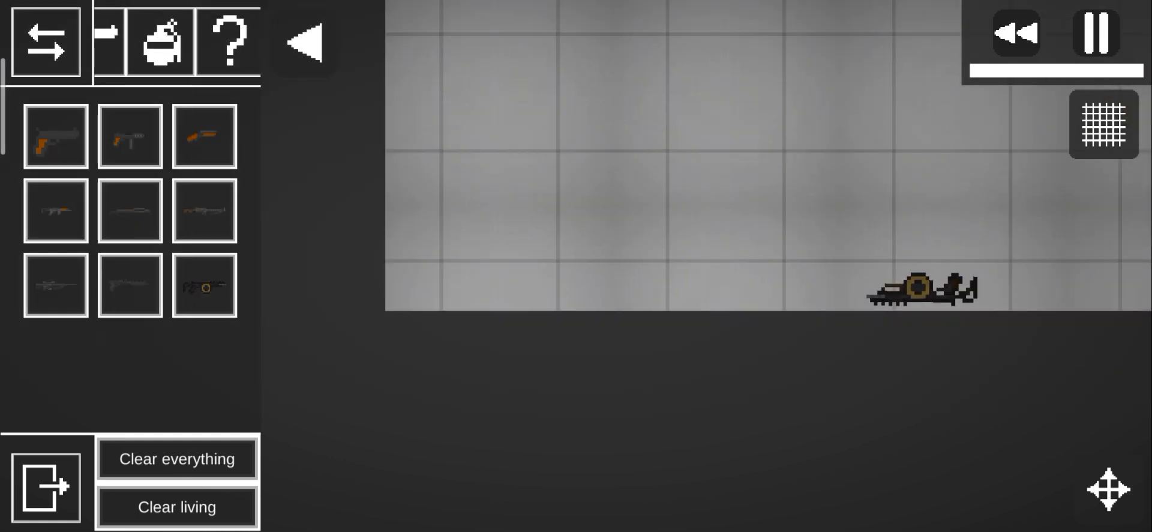
left_click(115, 40)
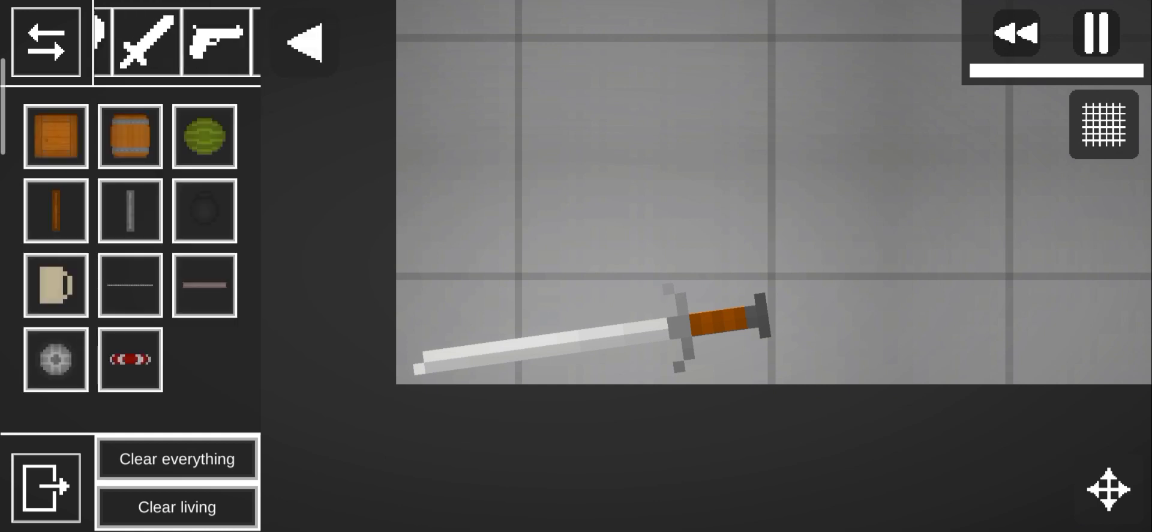
Pause the game via PauseMenu, resume it, and lay a long metal girder across the floor.
left_click(1094, 34)
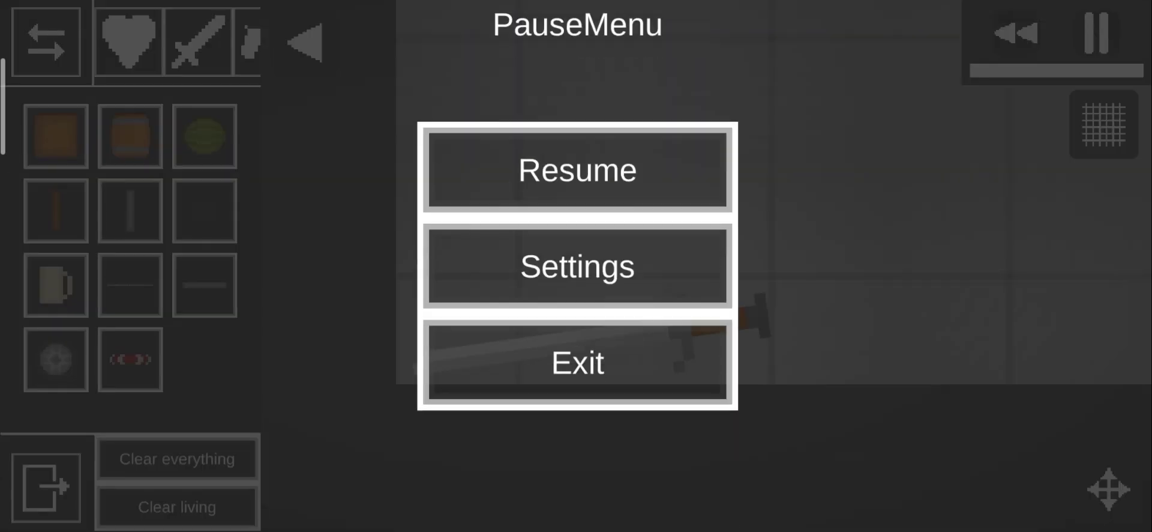
left_click(576, 266)
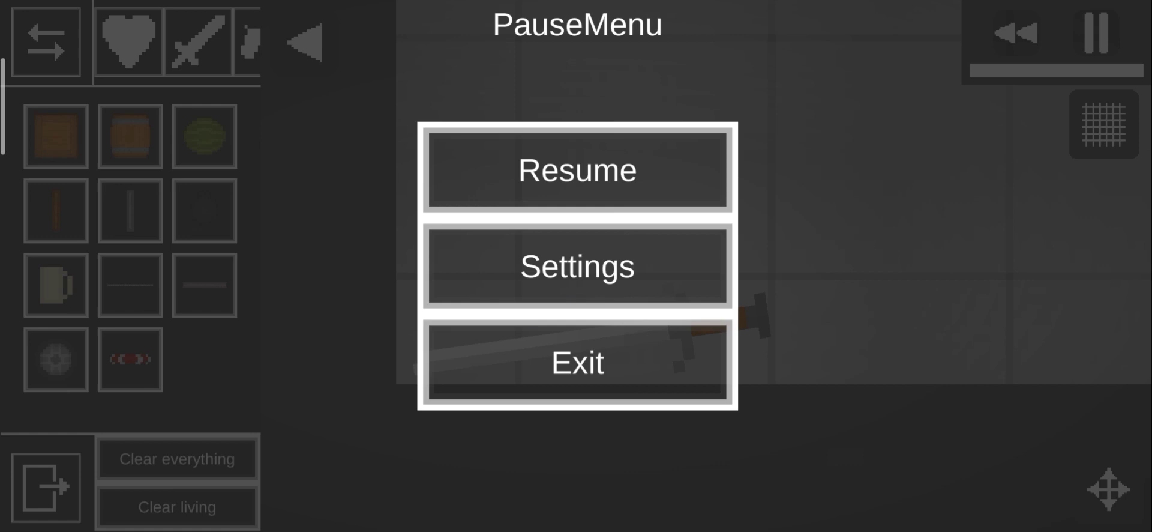
left_click(577, 169)
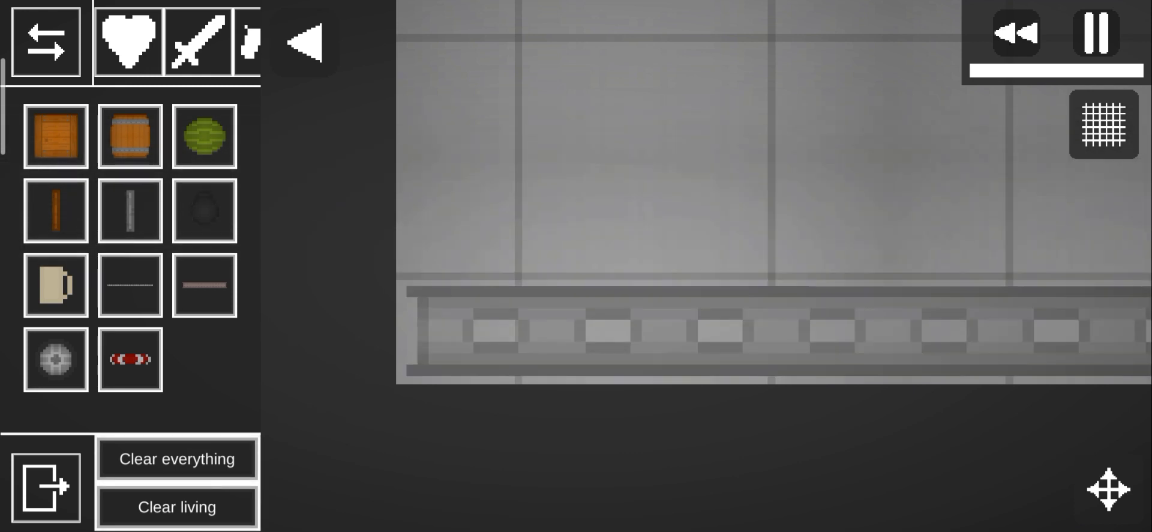
Place a second girder beside the first and stand a green melon upright on them.
left_click(1096, 33)
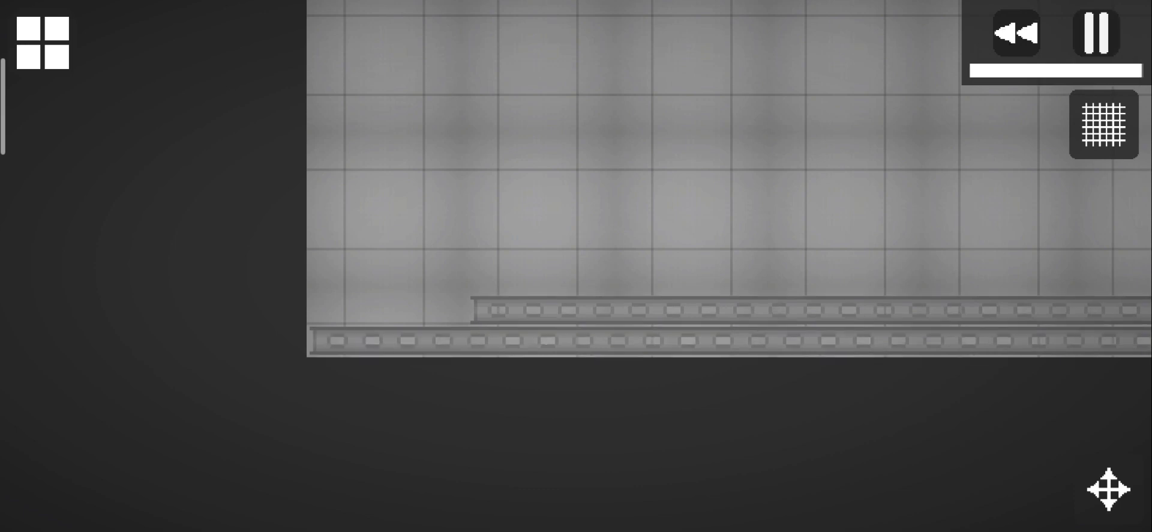
left_click(42, 42)
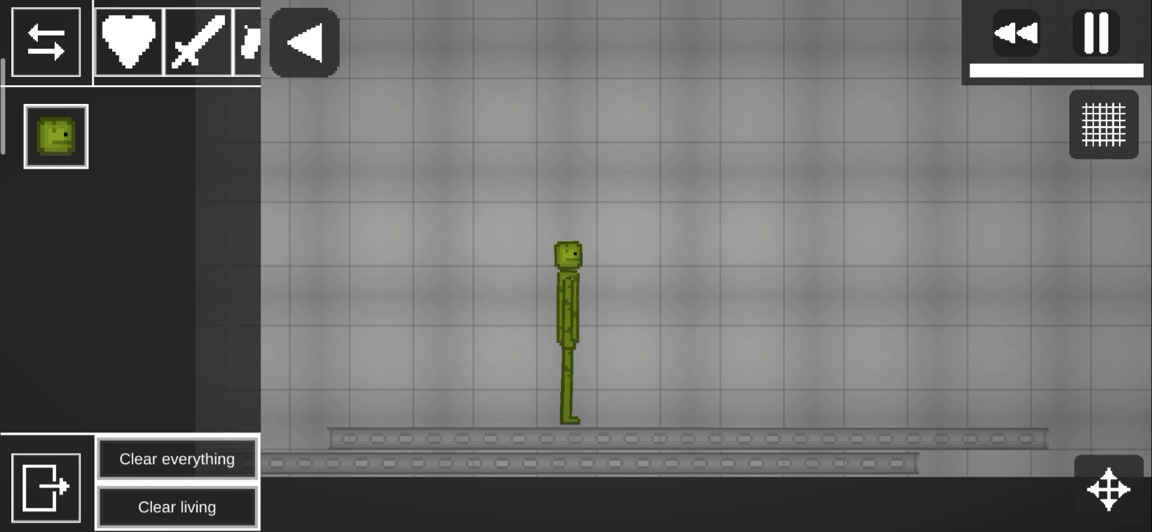
Remove the girders so the melon drops apart, then clear everything off the map.
left_click(669, 323)
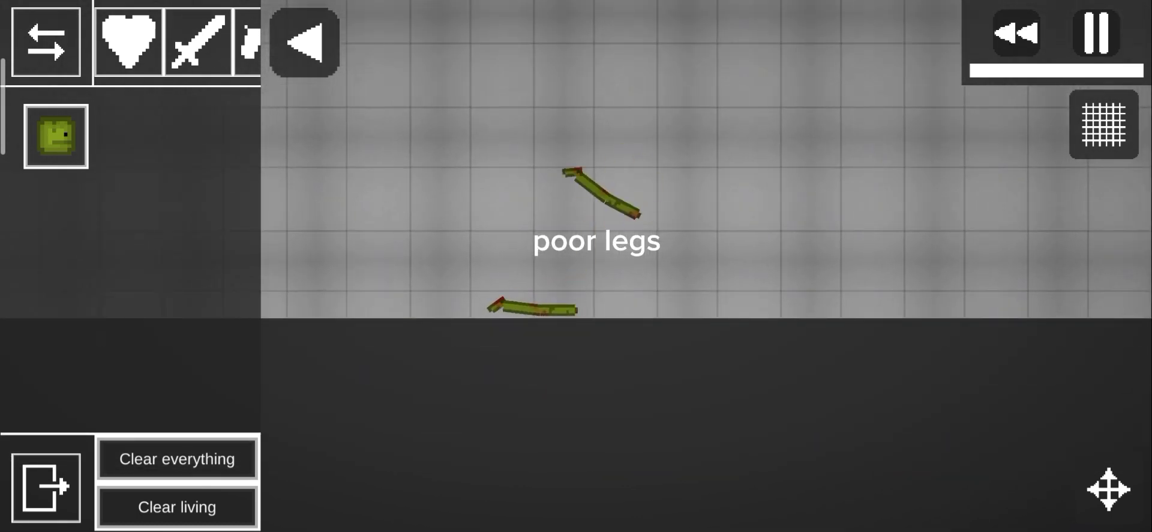
left_click(177, 457)
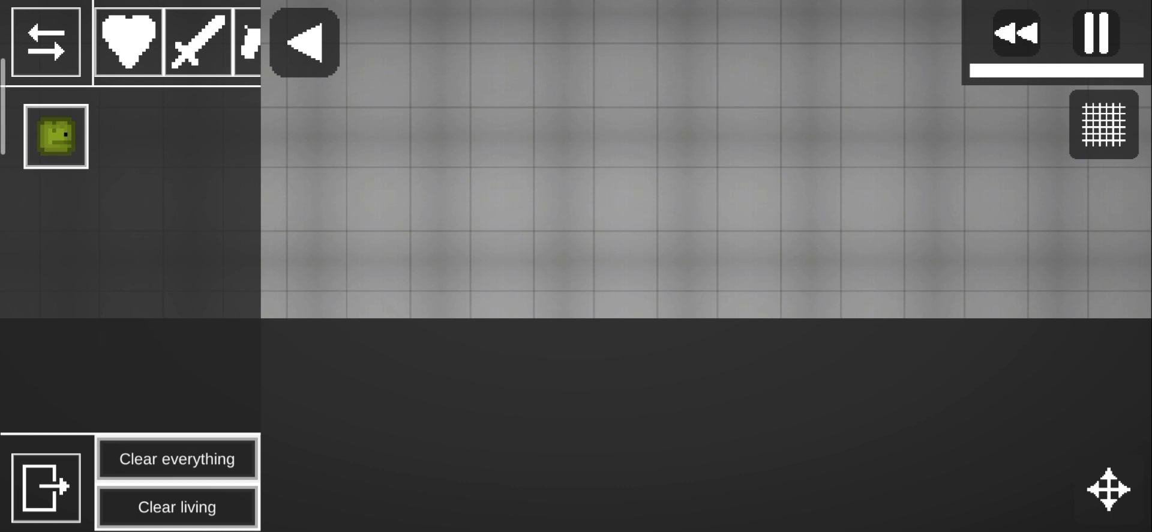